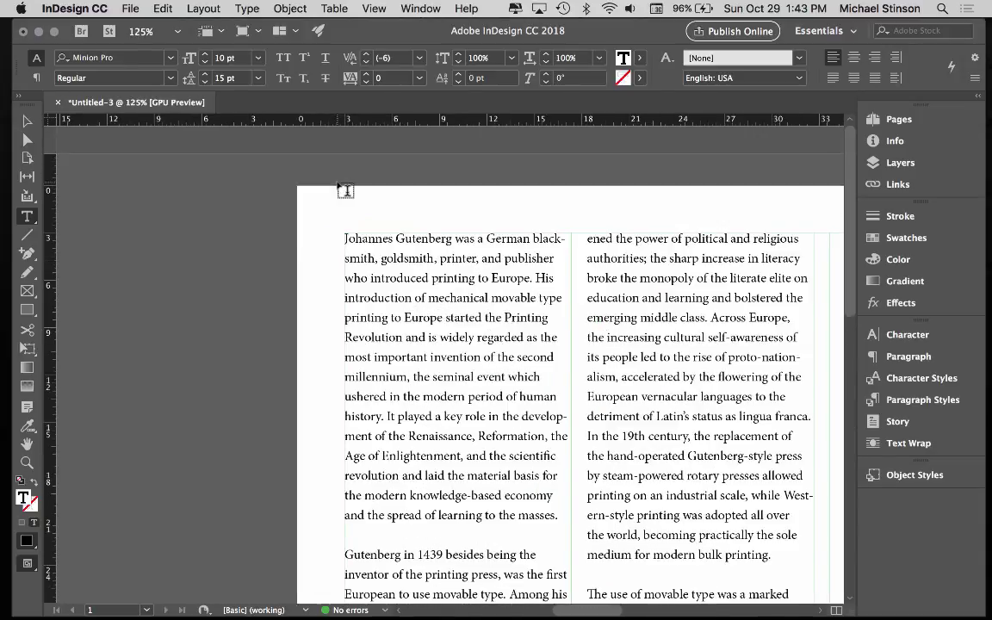
mouse_move(531, 306)
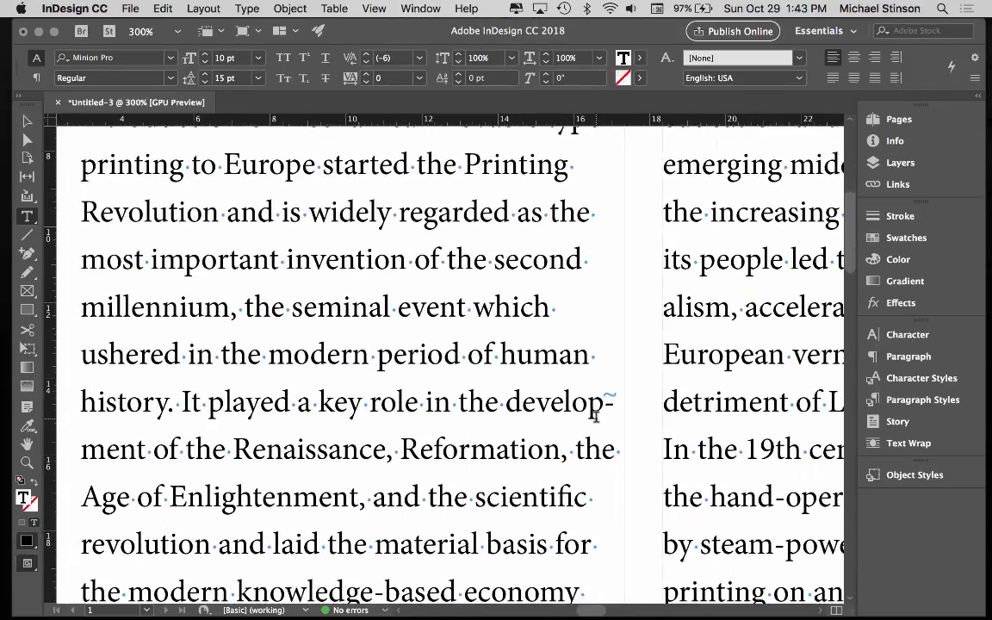
- Reveal hidden characters and place the cursor on the empty paragraph between paragraphs
scroll(down, 3)
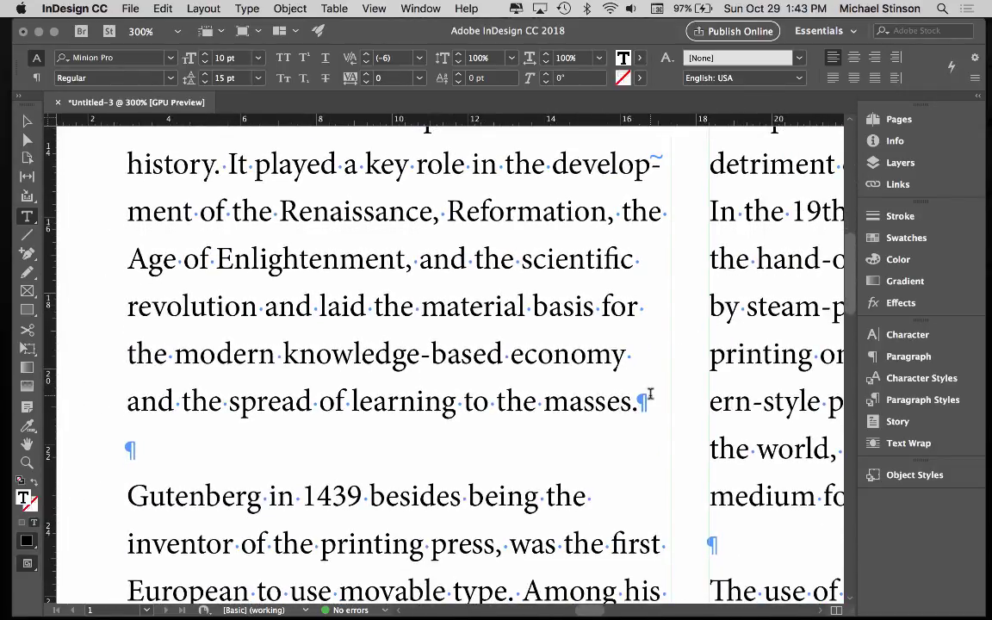
click(641, 401)
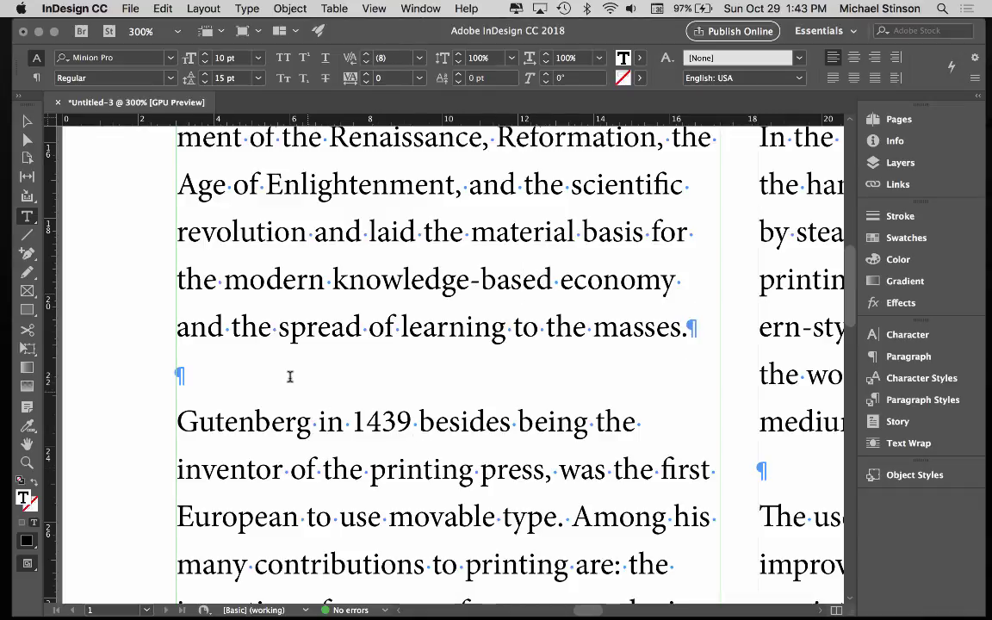
click(689, 327)
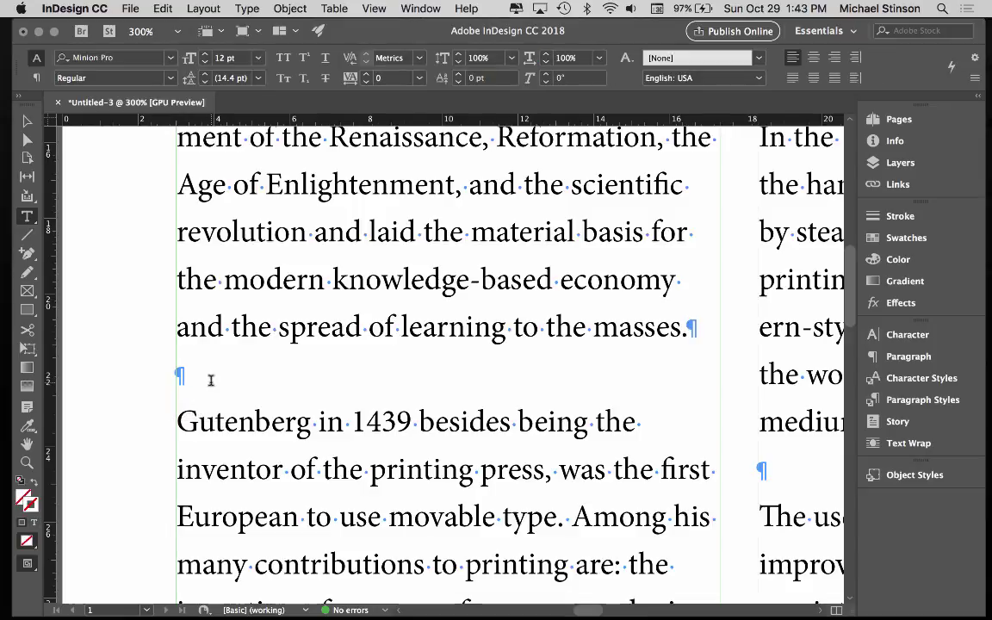
- Run the Multiple Return to Single Return query with Change All, making 4 replacements
click(179, 375)
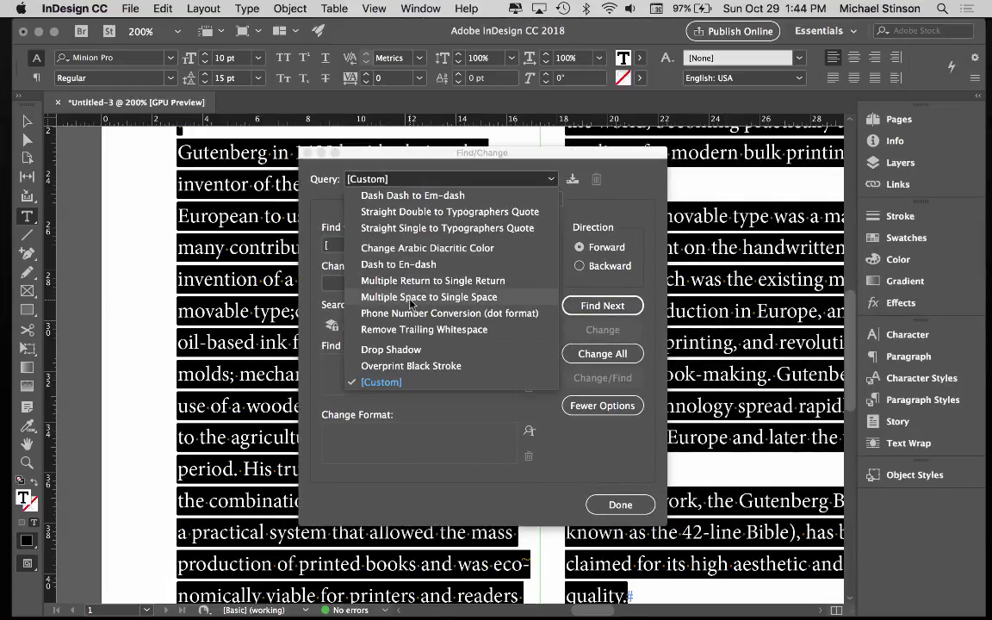
mouse_move(432, 281)
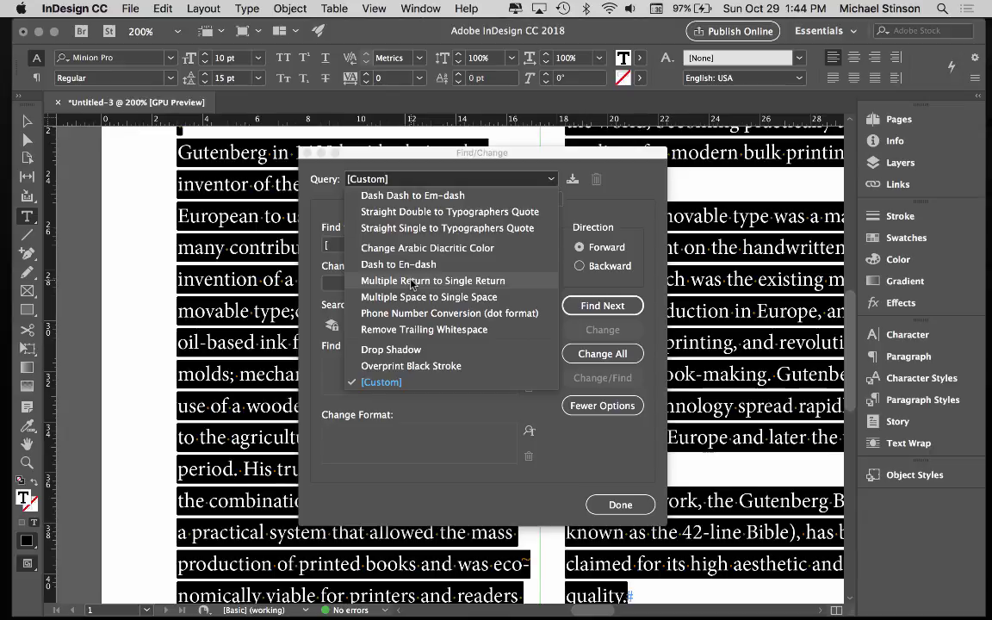
click(434, 281)
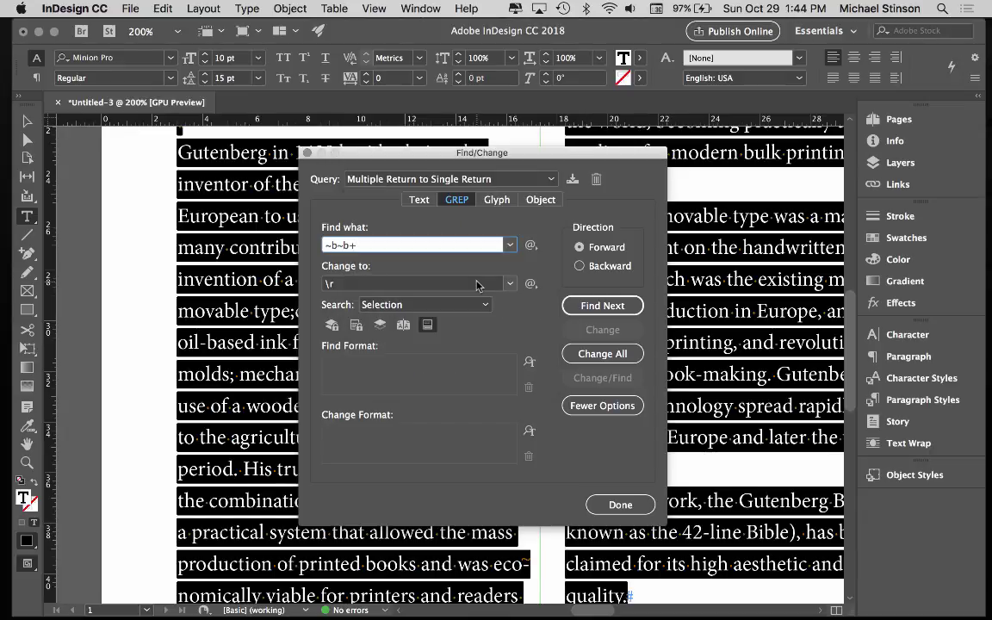
click(603, 353)
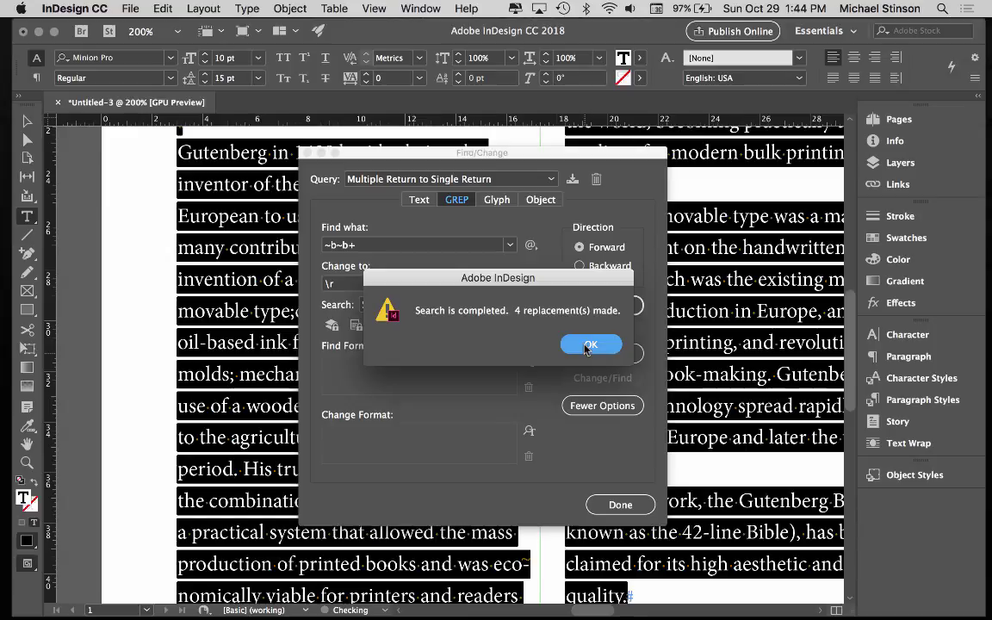
click(591, 345)
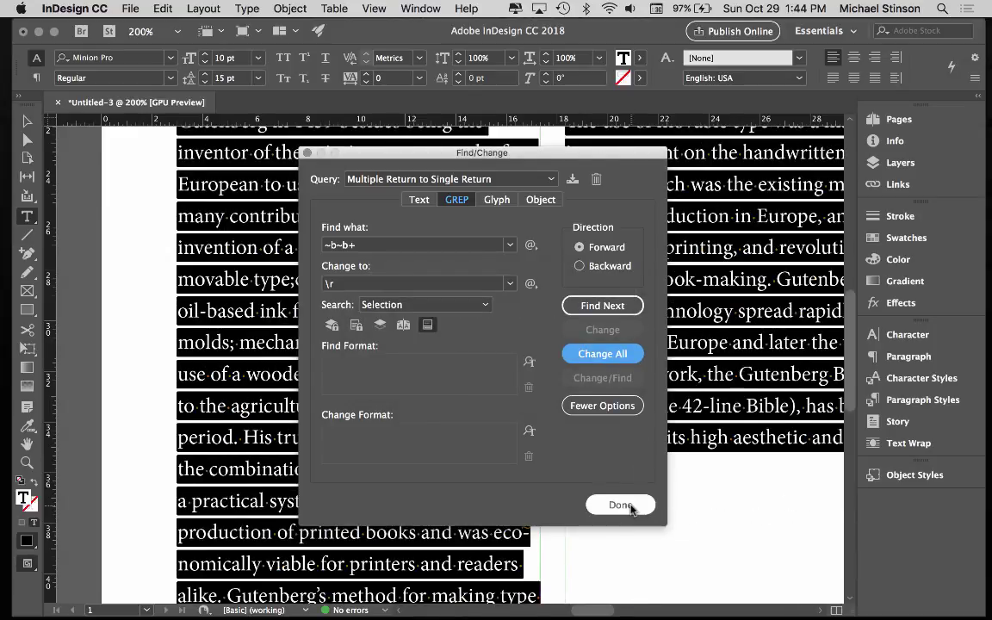
- Close Find/Change, select all body text and show the Paragraph Styles panel
click(620, 504)
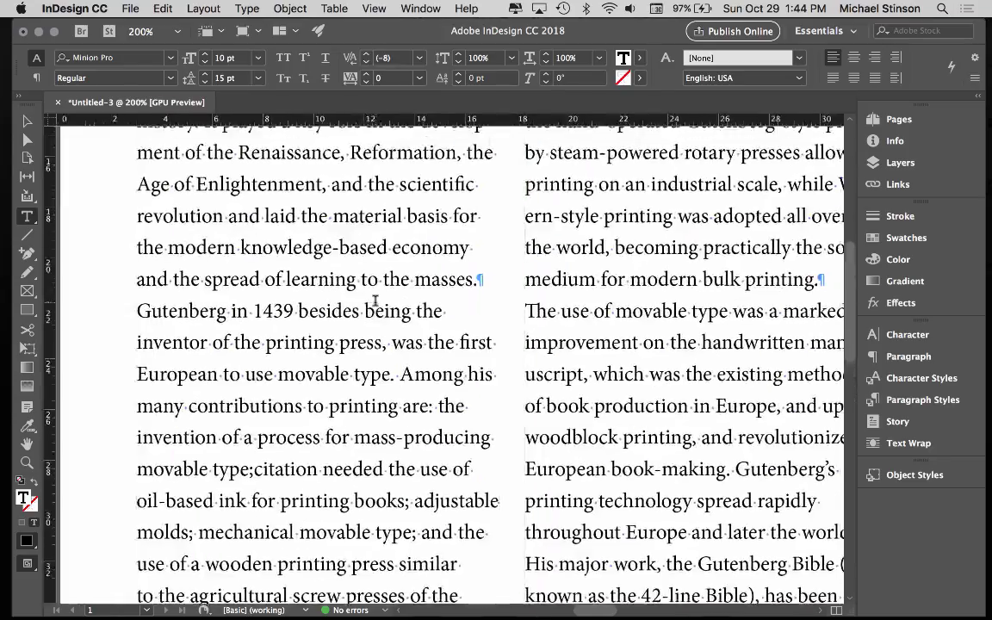
key(cmd+a)
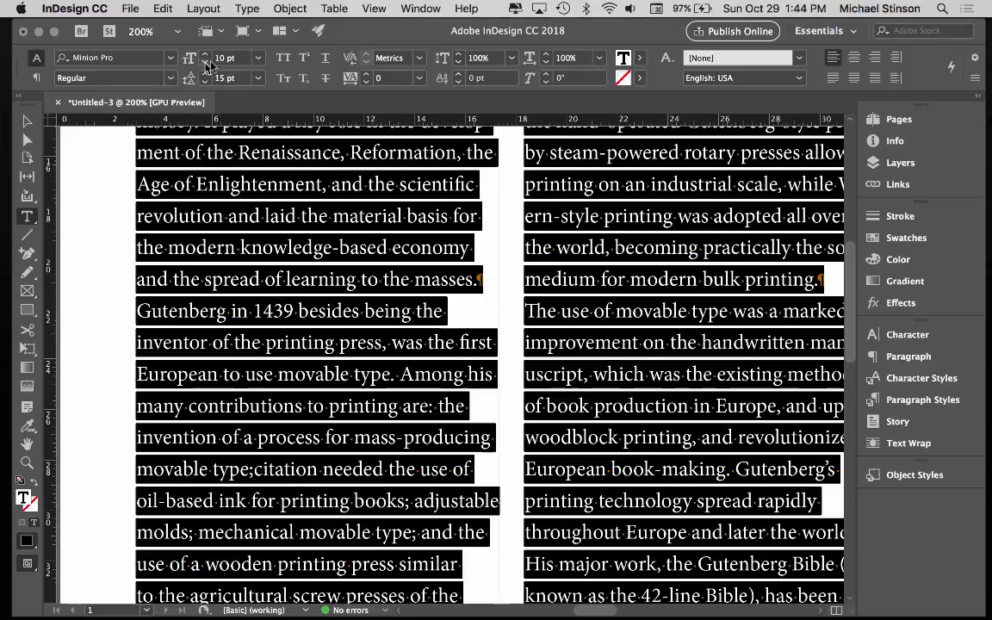
mouse_move(366, 82)
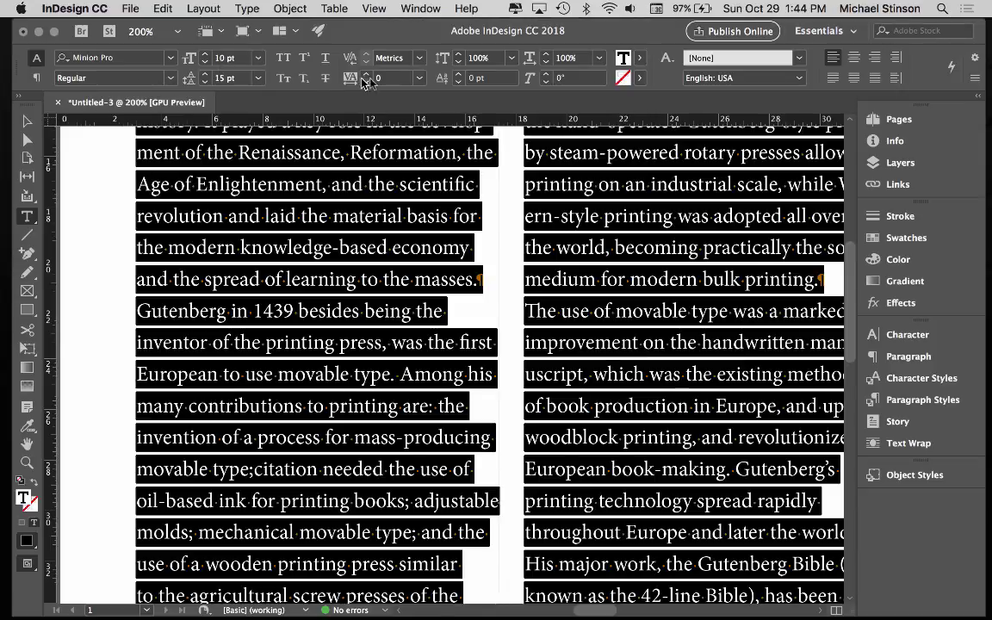
mouse_move(923, 400)
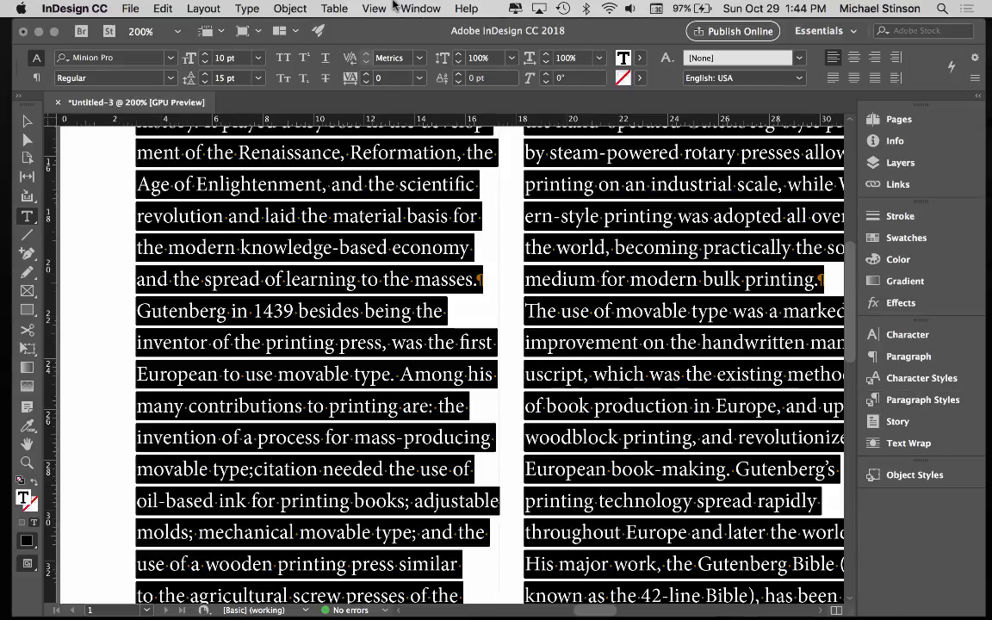
click(420, 7)
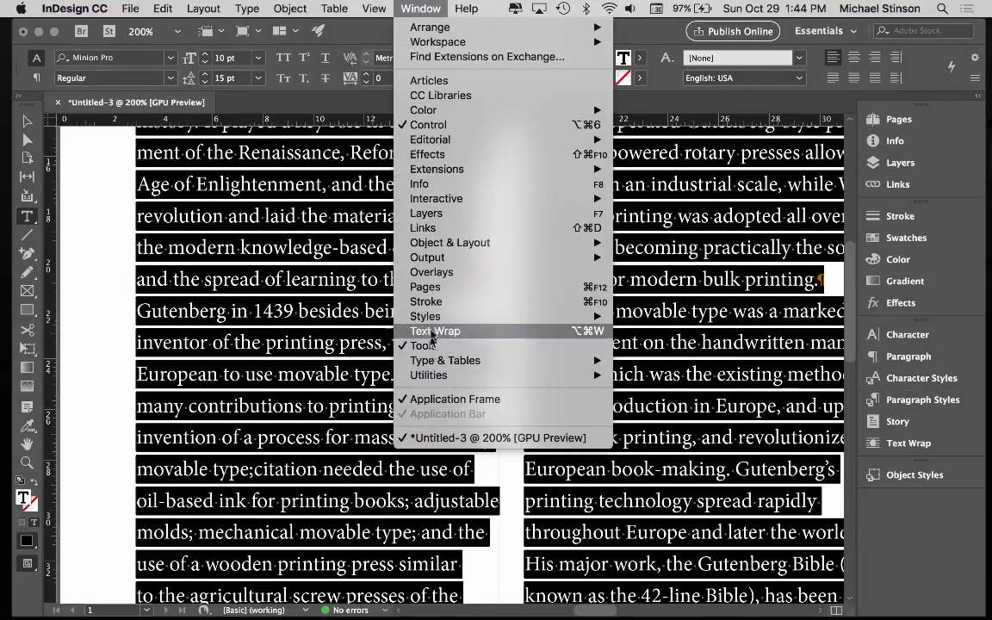
mouse_move(425, 317)
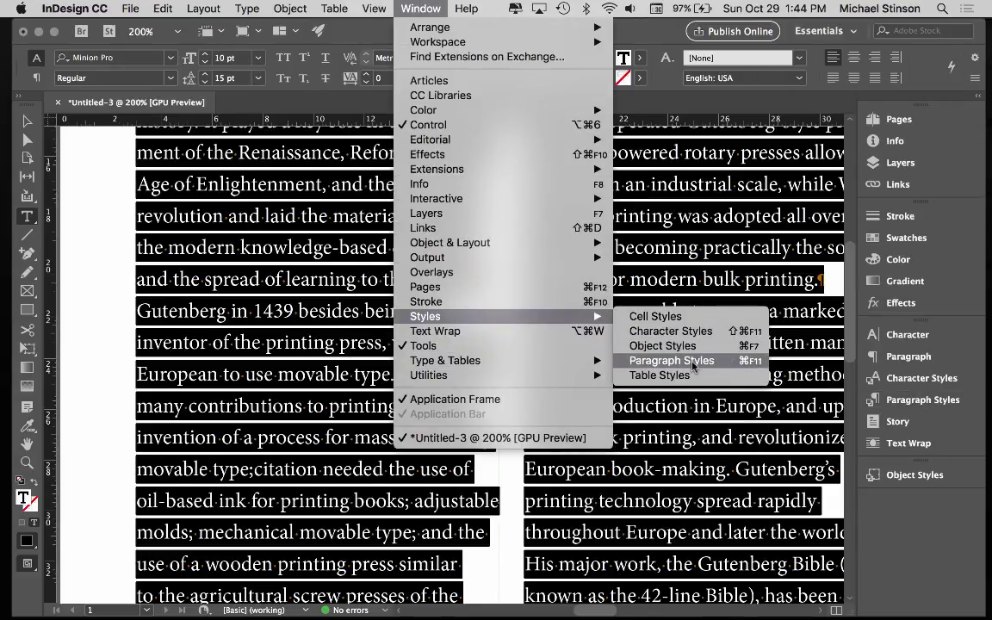
mouse_move(678, 369)
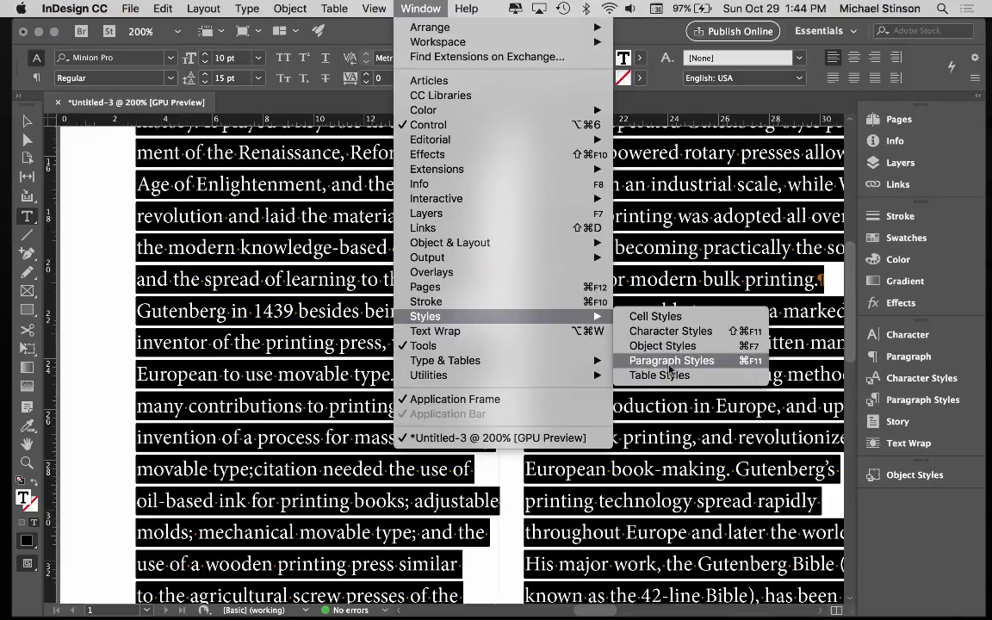
click(672, 359)
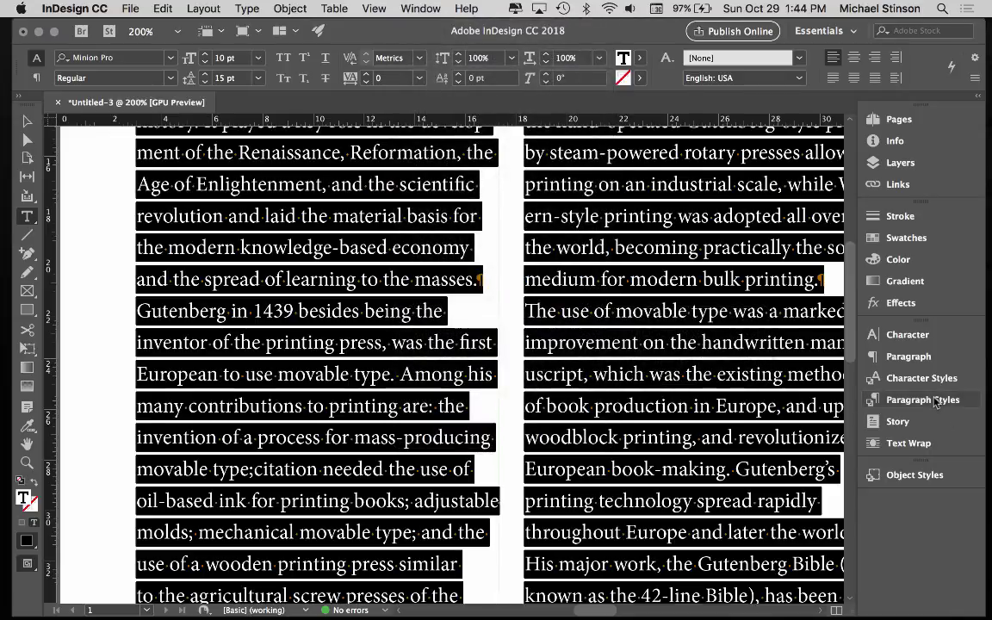
- Create a new paragraph style from the selection and name it 'body copy'
click(924, 400)
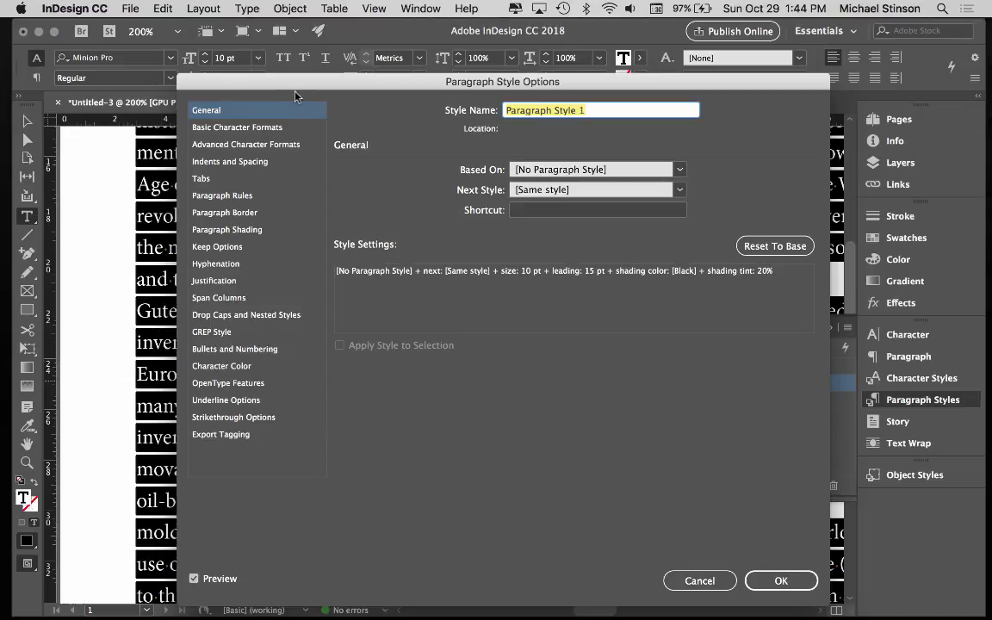
text(body cpoy)
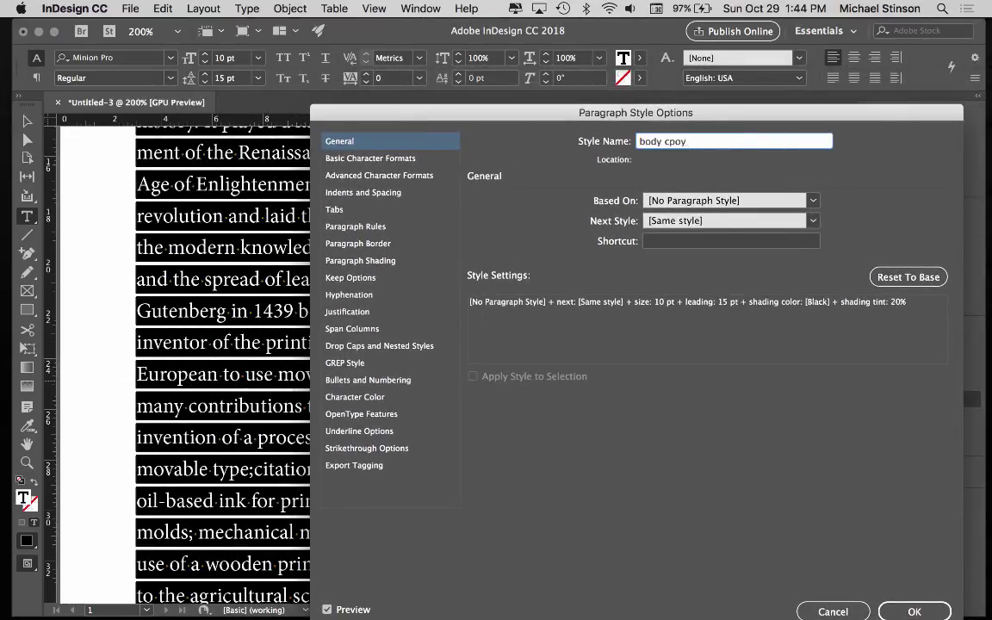
key(Backspace)
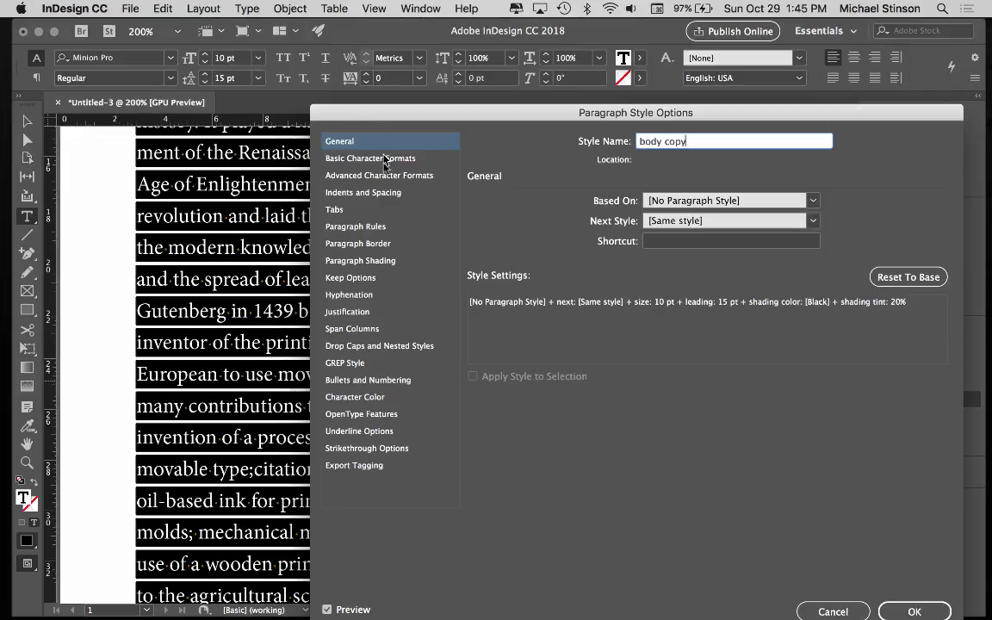
mouse_move(372, 200)
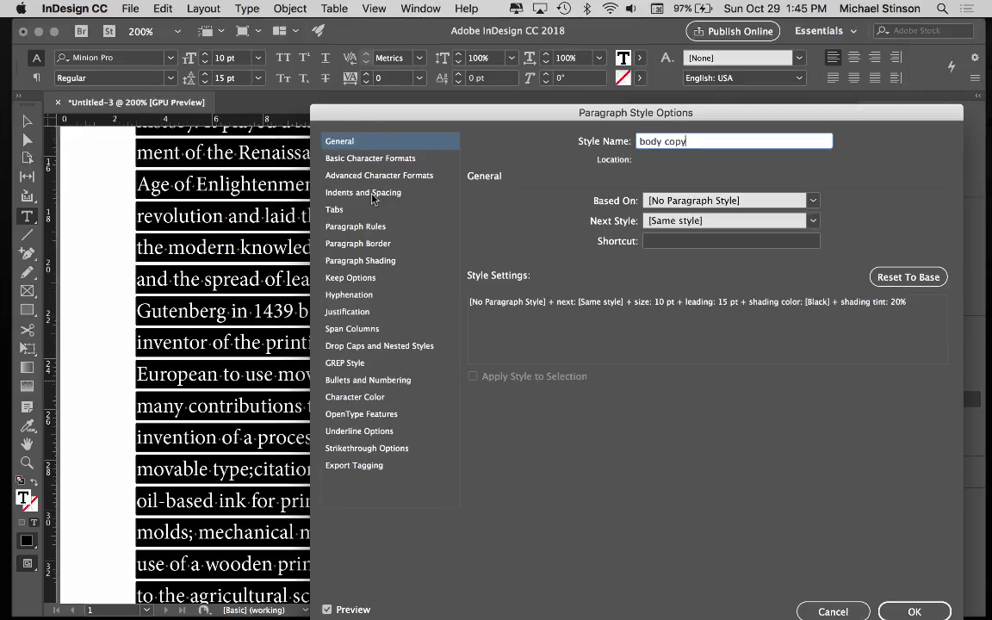
- Set the body copy style's Space After to 1p3 under Indents and Spacing
click(361, 193)
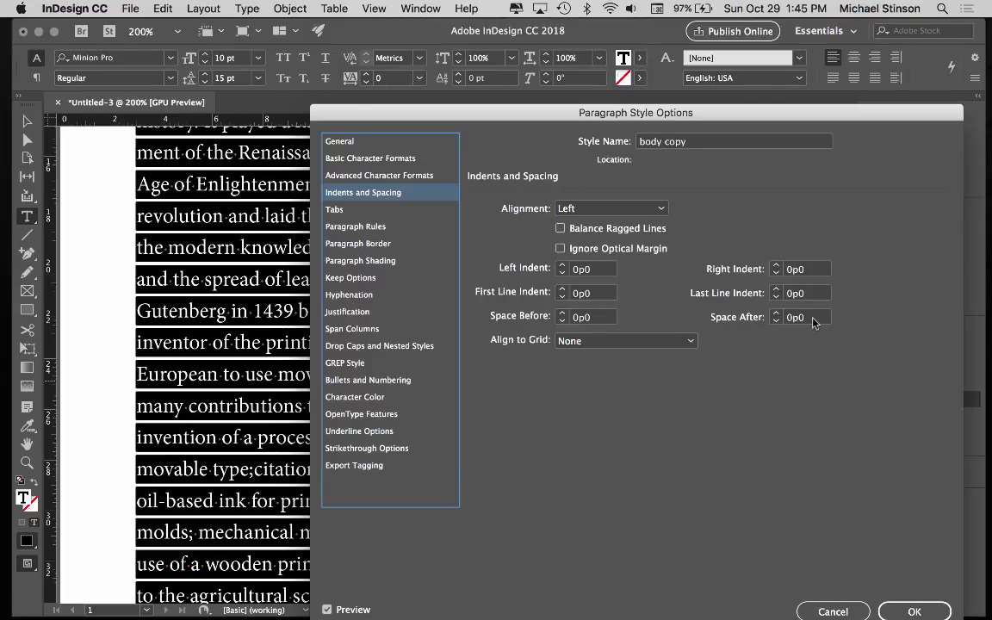
mouse_move(746, 310)
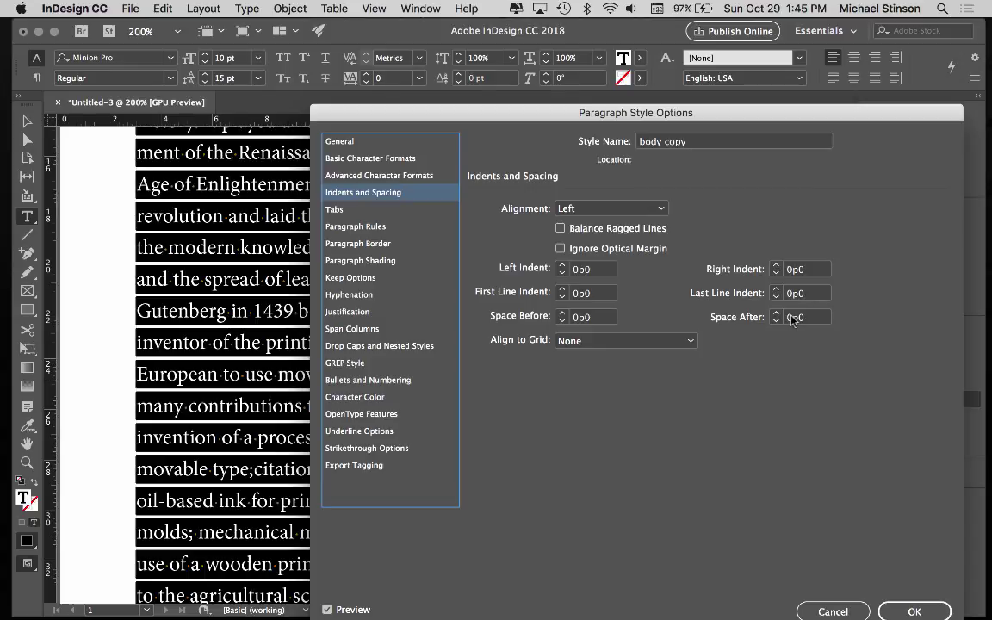
click(801, 317)
text(15)
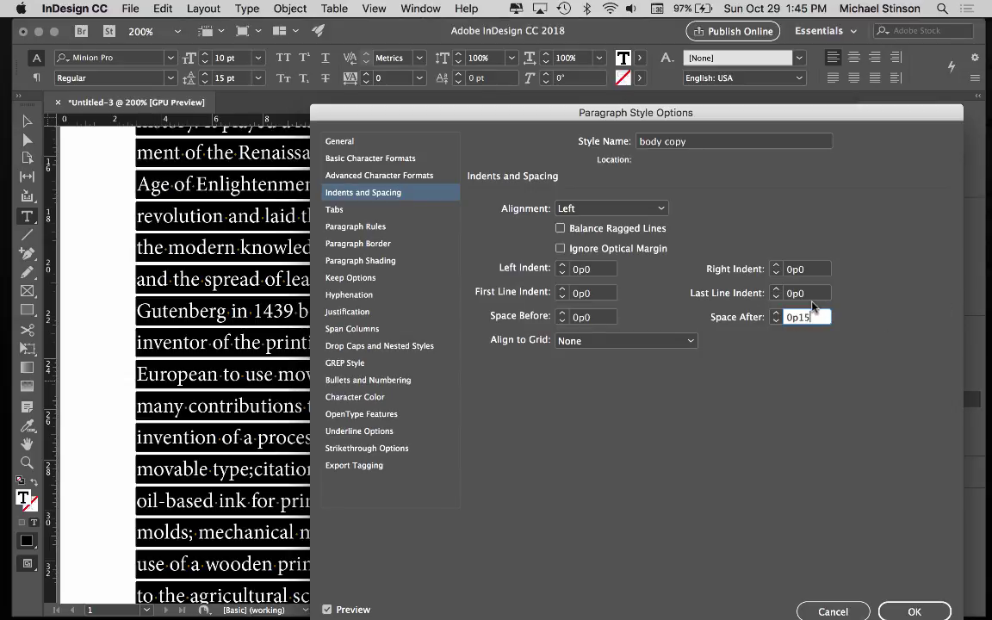
text(1p3)
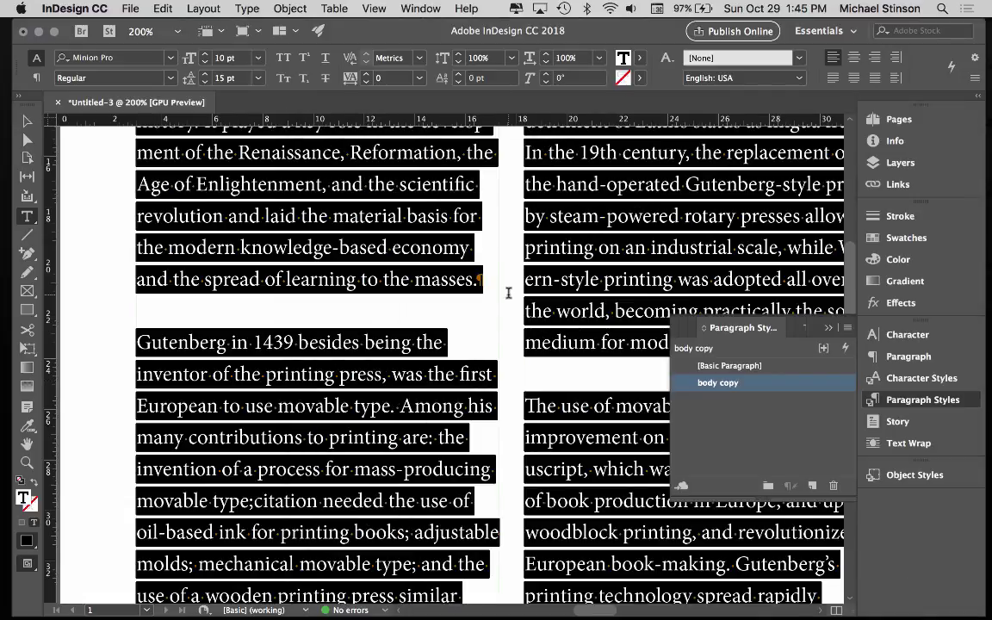
click(141, 31)
text(150)
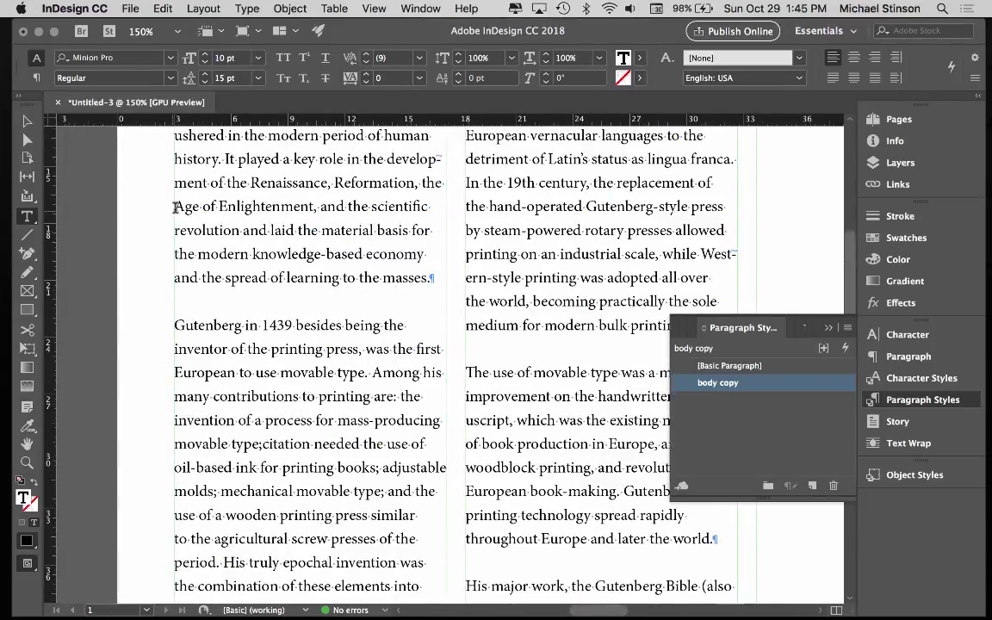
click(737, 365)
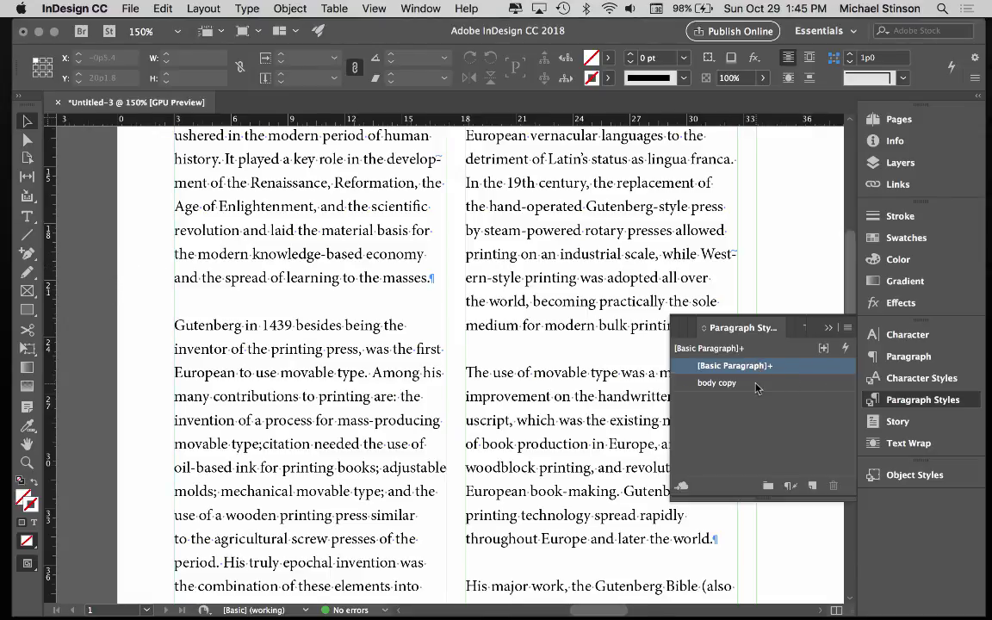
double_click(716, 382)
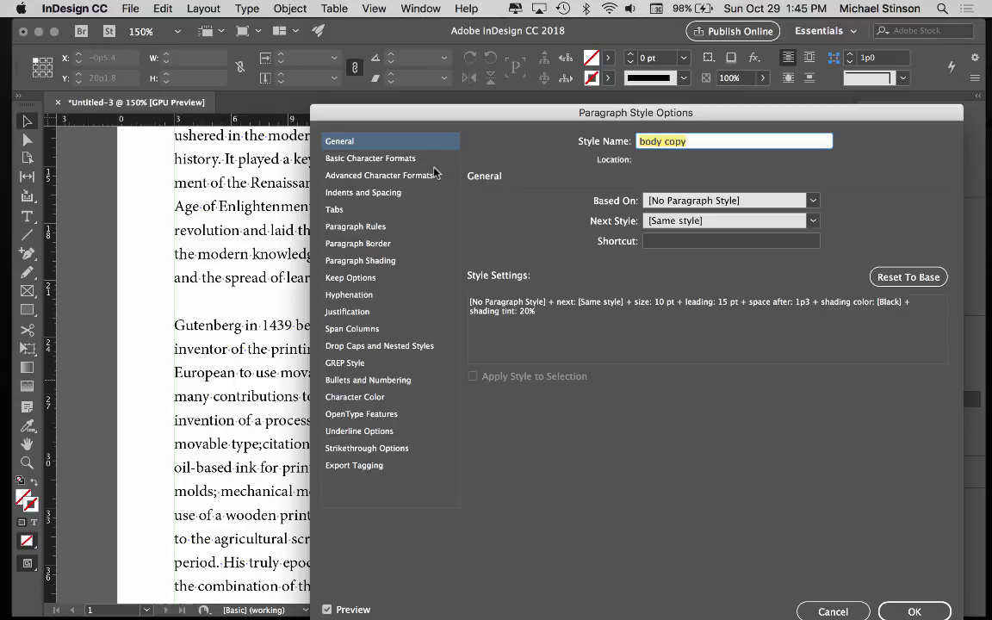
click(362, 192)
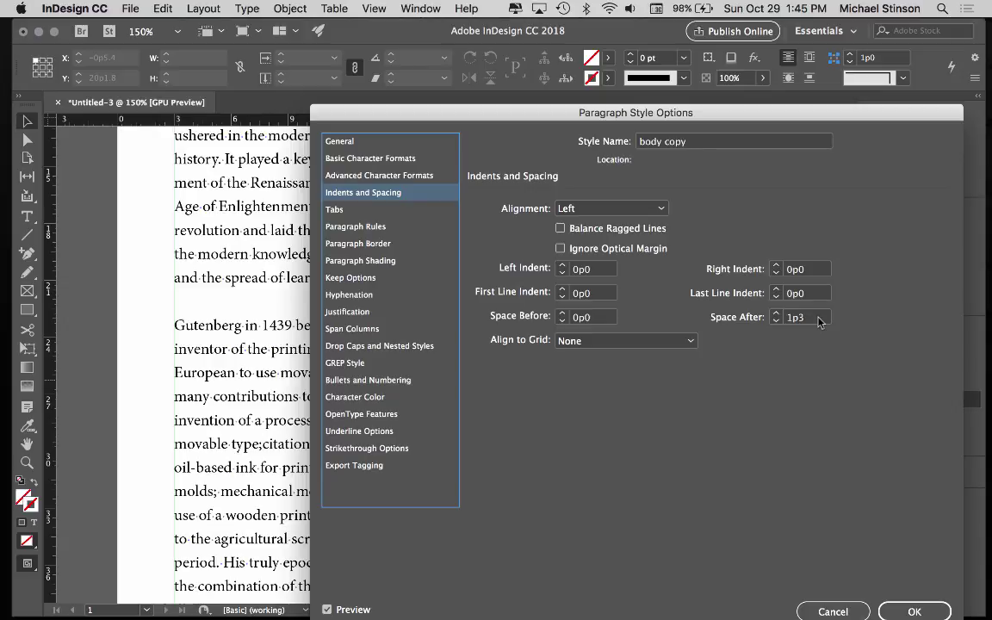
mouse_move(148, 202)
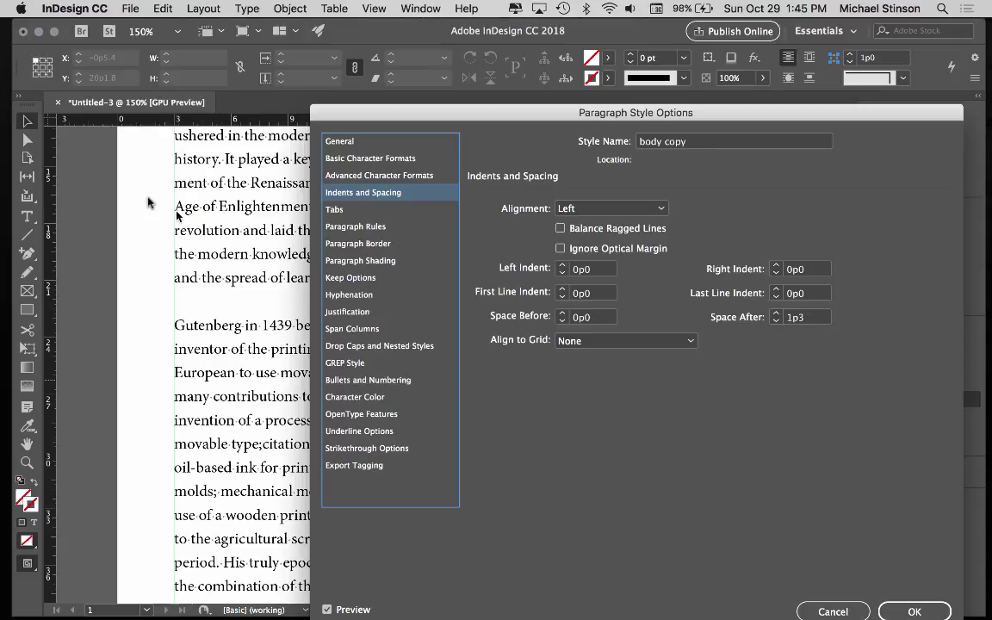
mouse_move(775, 317)
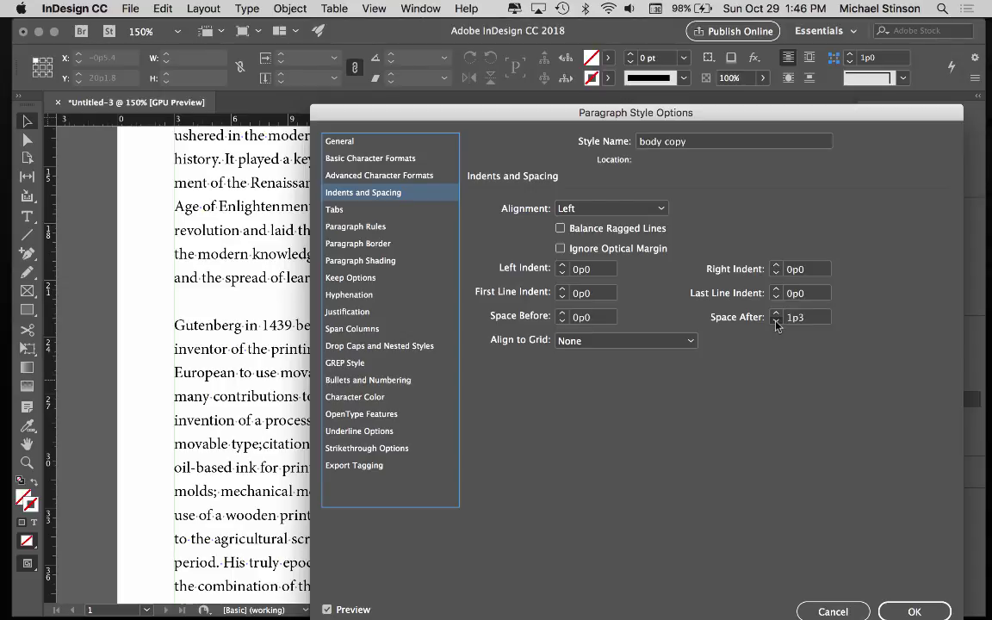
click(775, 320)
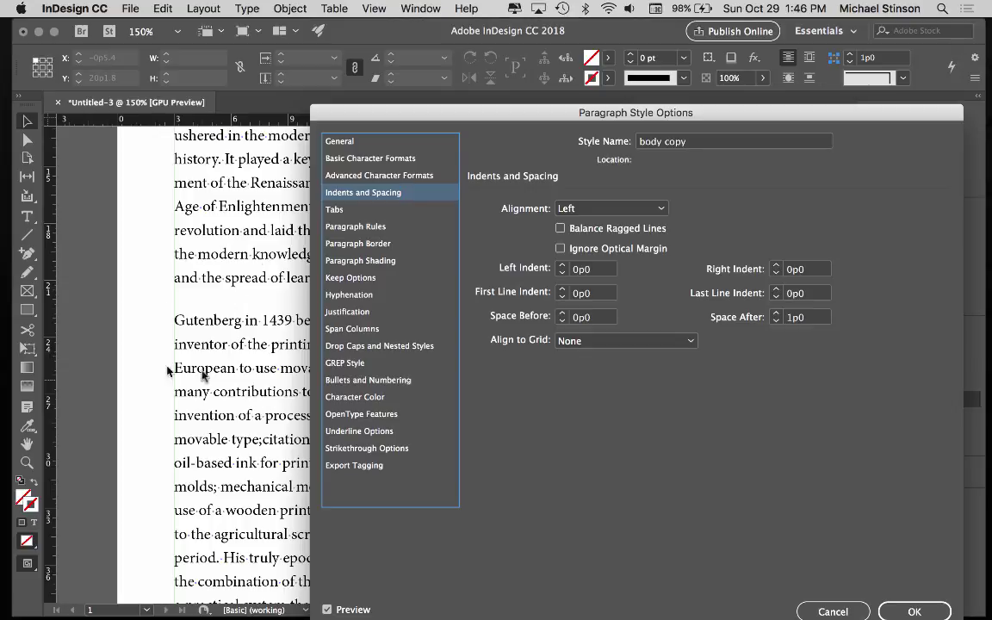
click(775, 314)
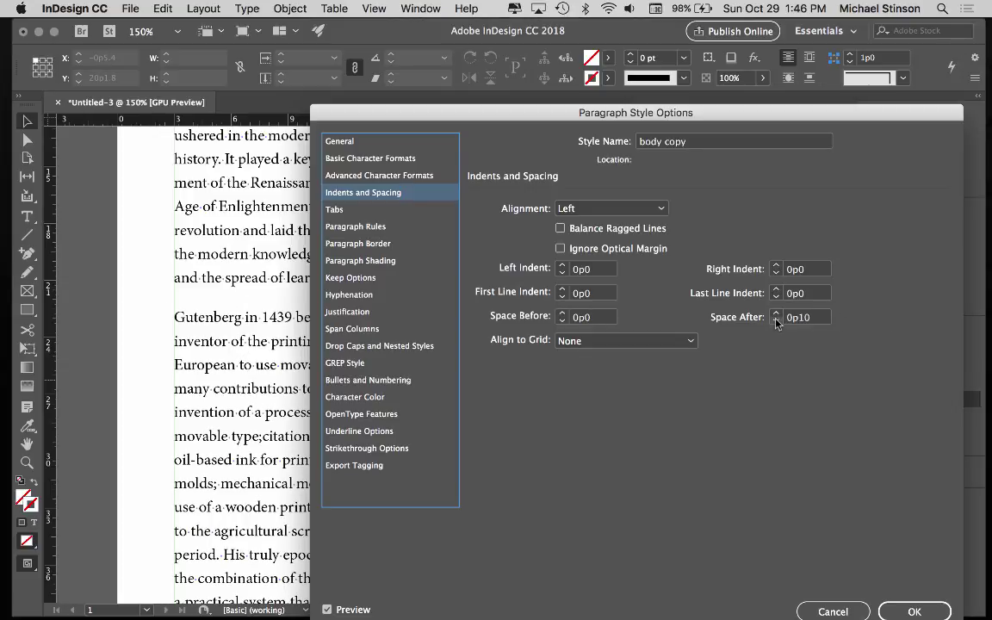
click(775, 321)
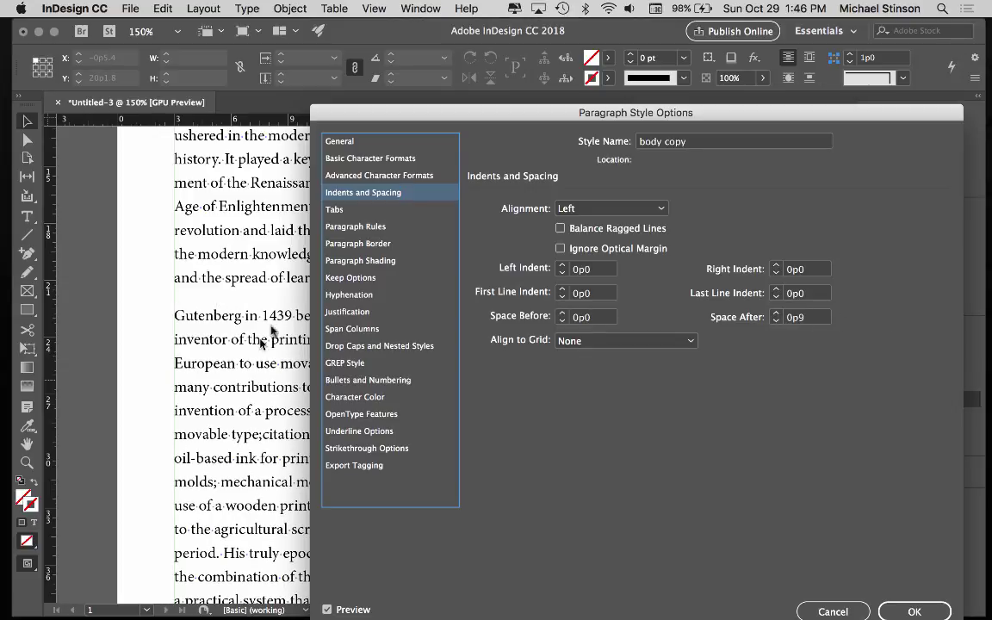
mouse_move(792, 448)
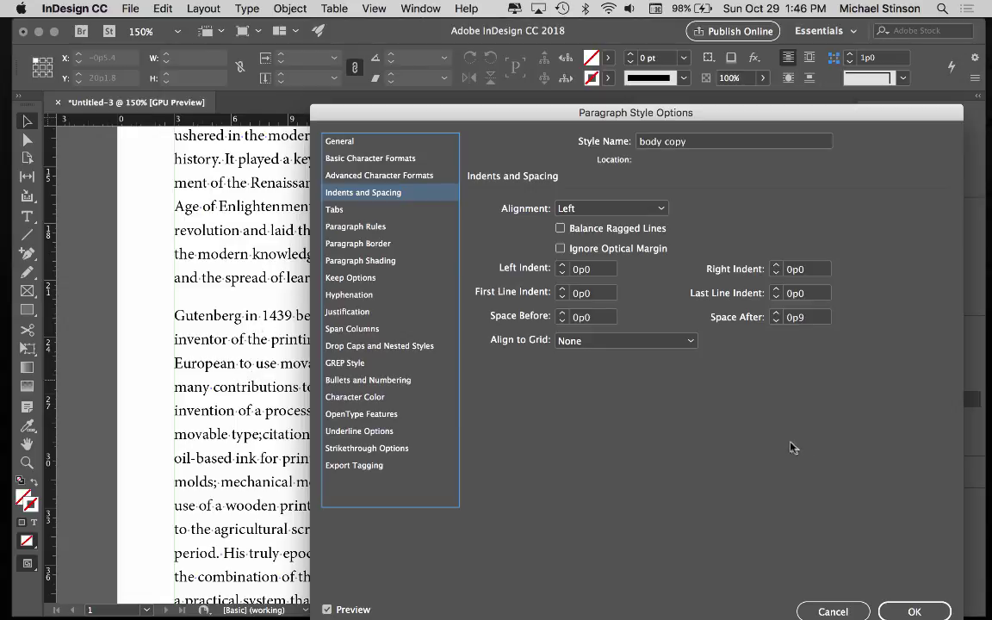
mouse_move(790, 445)
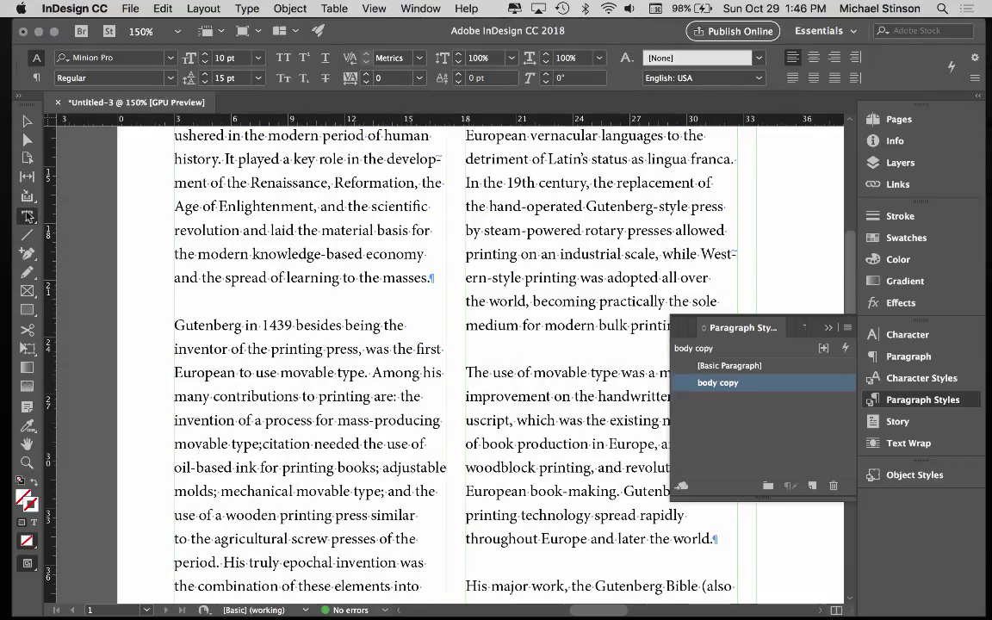
click(176, 326)
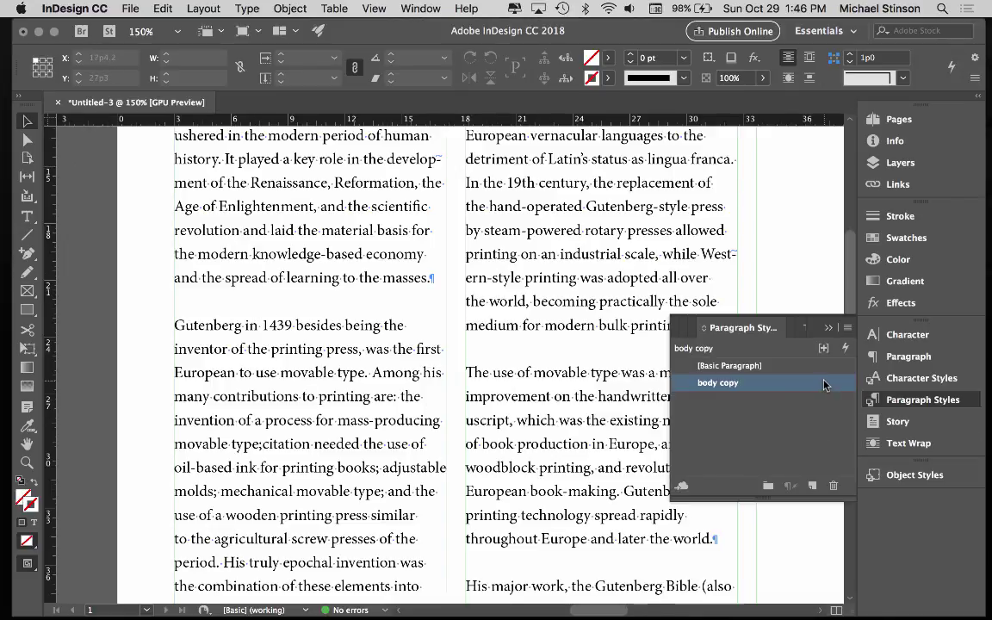
- Reset the body copy style's Space After to 0p so paragraphs run together
double_click(717, 382)
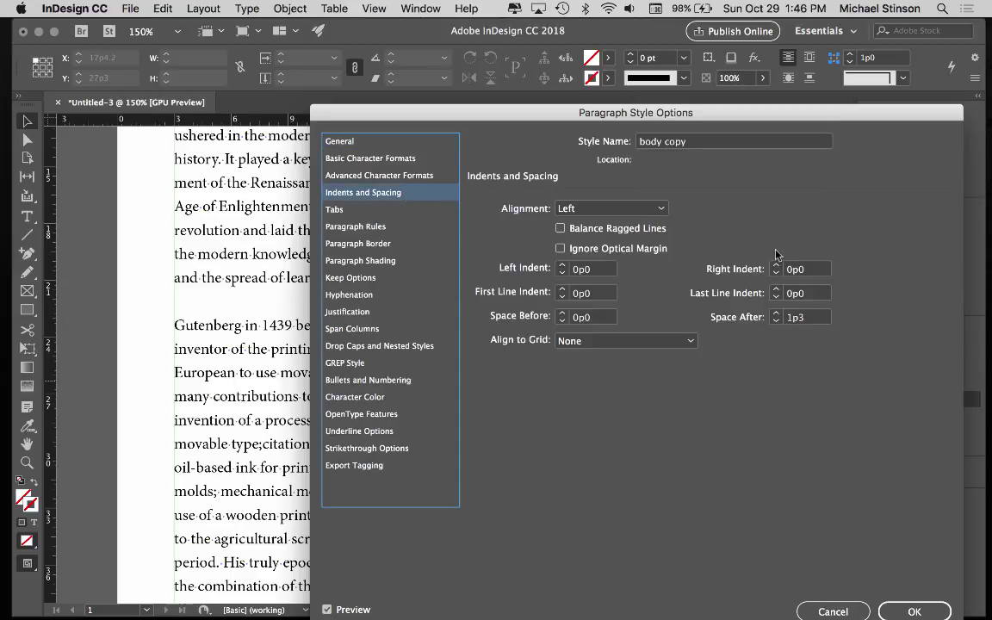
click(801, 317)
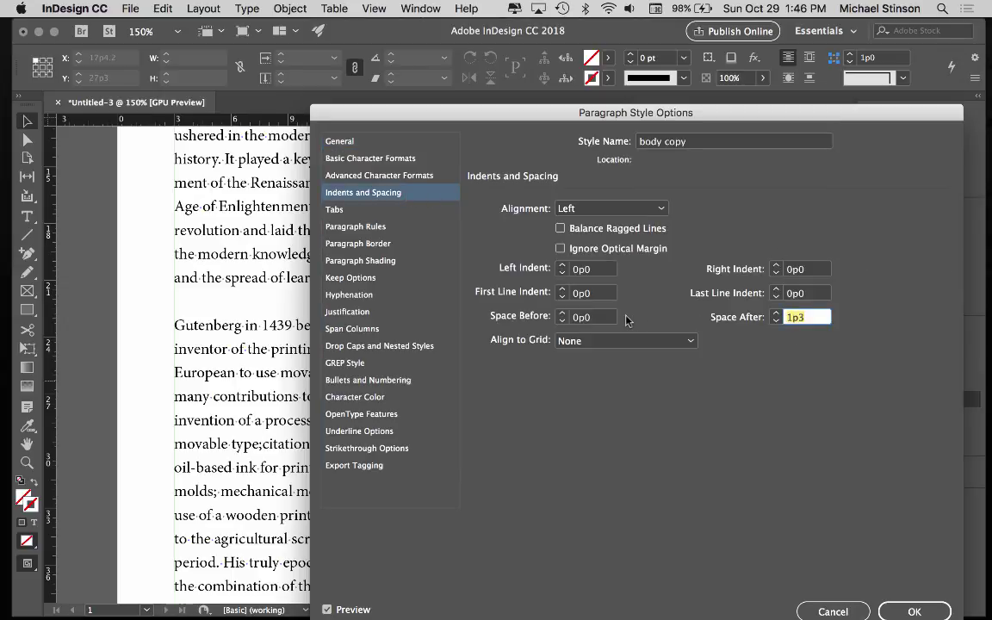
text(0p)
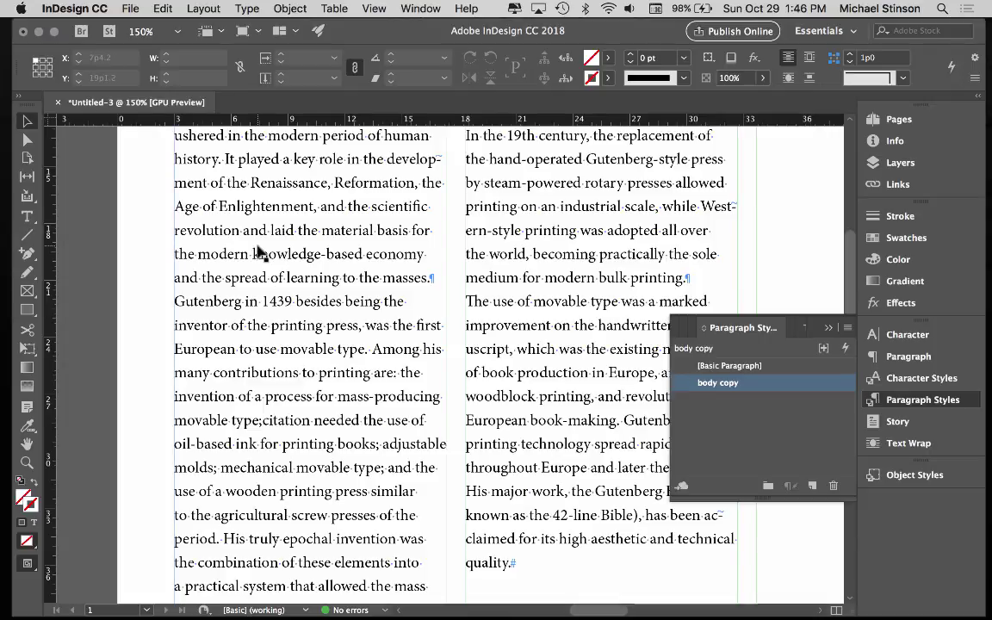
mouse_move(220, 289)
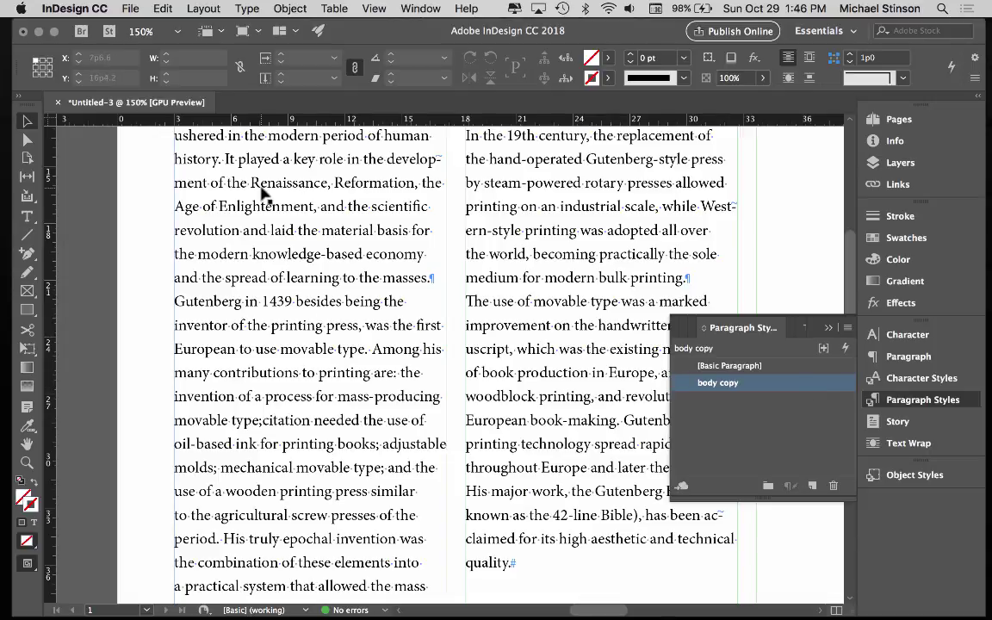
drag(259, 207, 286, 299)
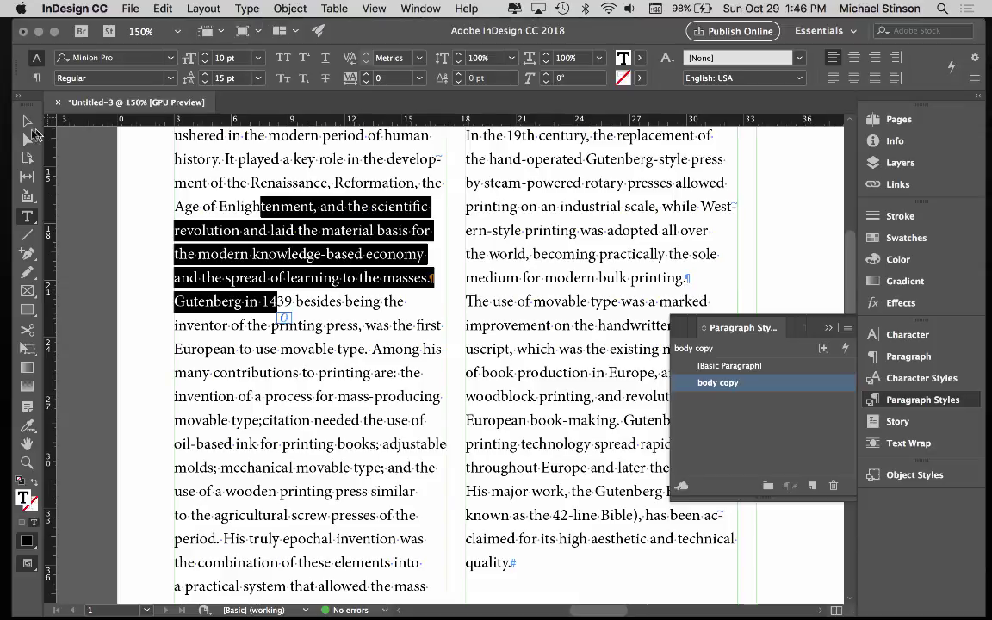
click(27, 120)
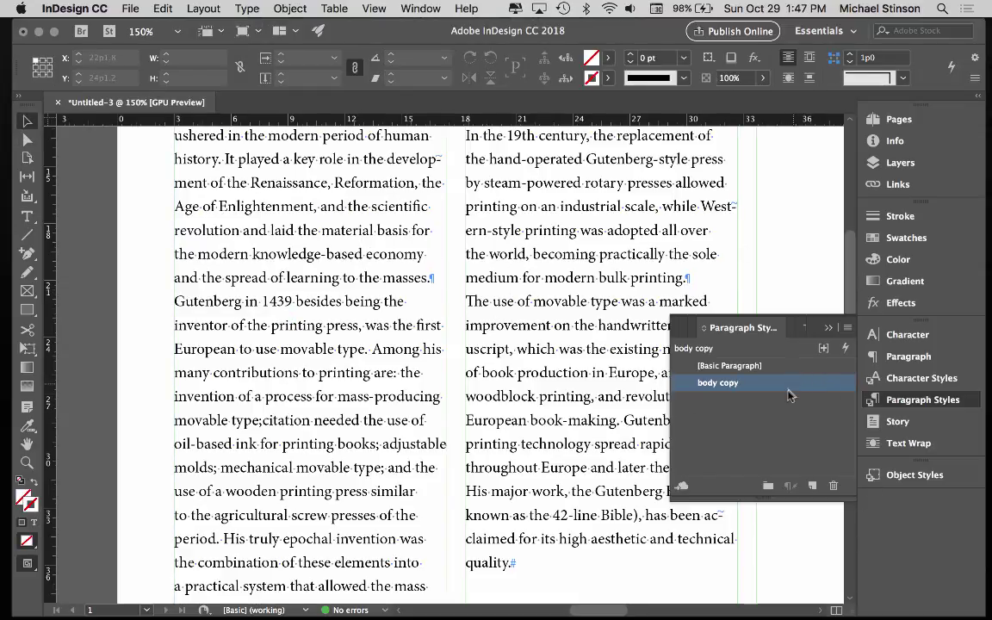
- Add a left tab stop at 0p10 to the body copy style and confirm
double_click(716, 382)
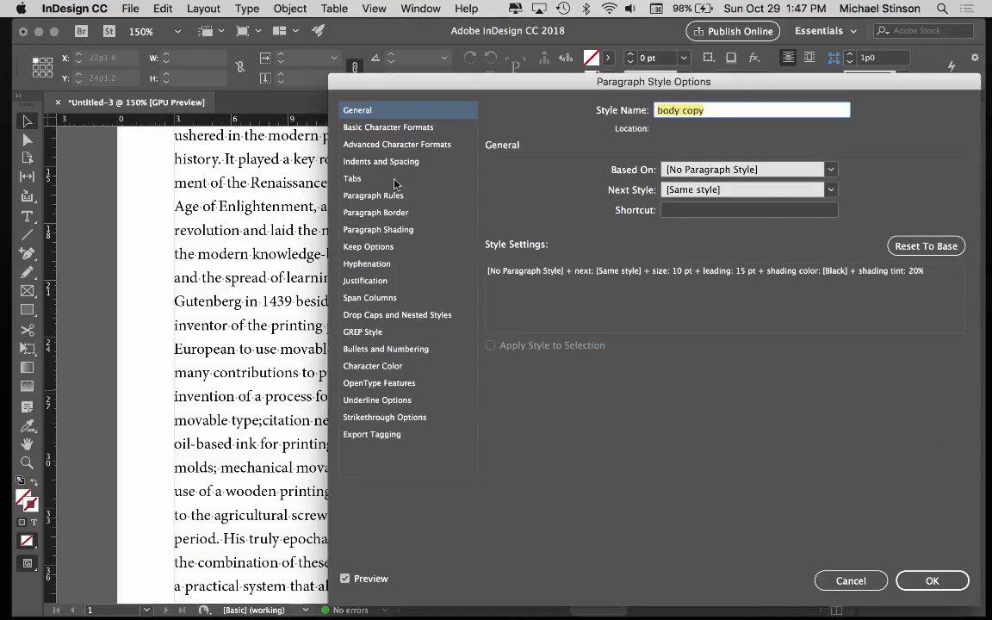
click(351, 178)
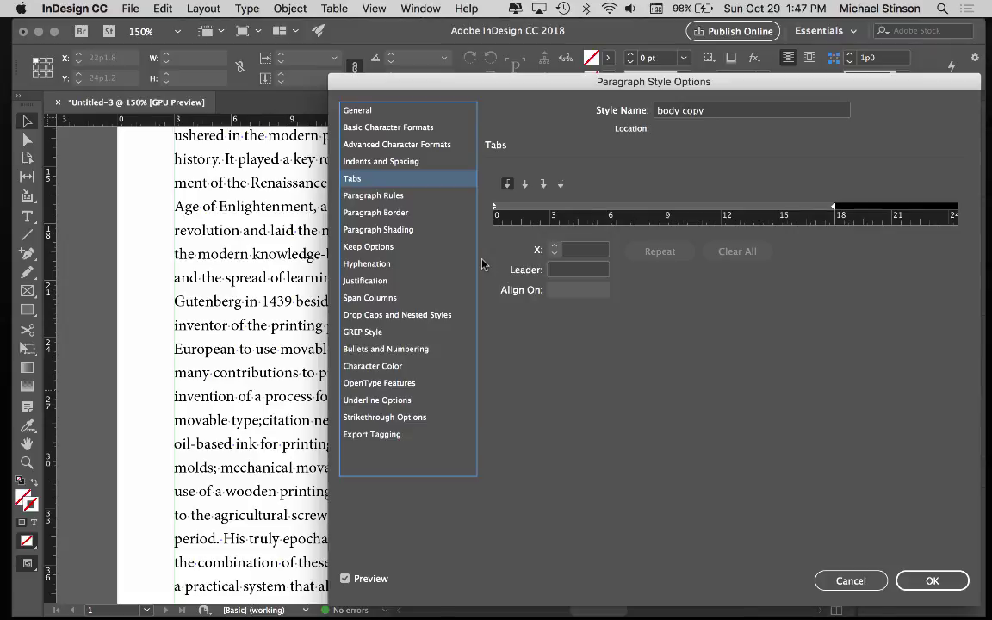
mouse_move(216, 203)
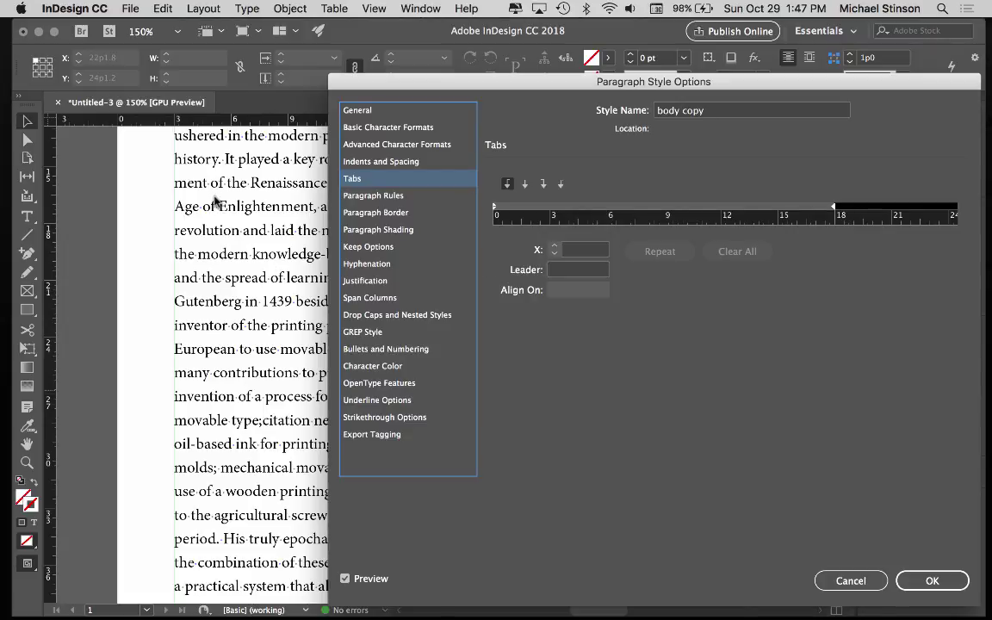
mouse_move(531, 324)
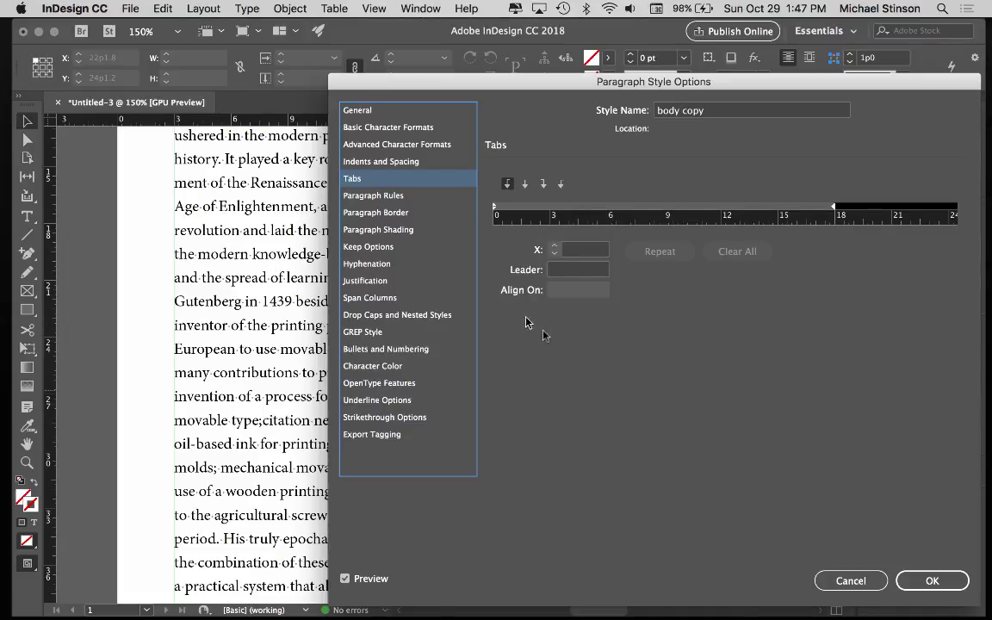
mouse_move(496, 269)
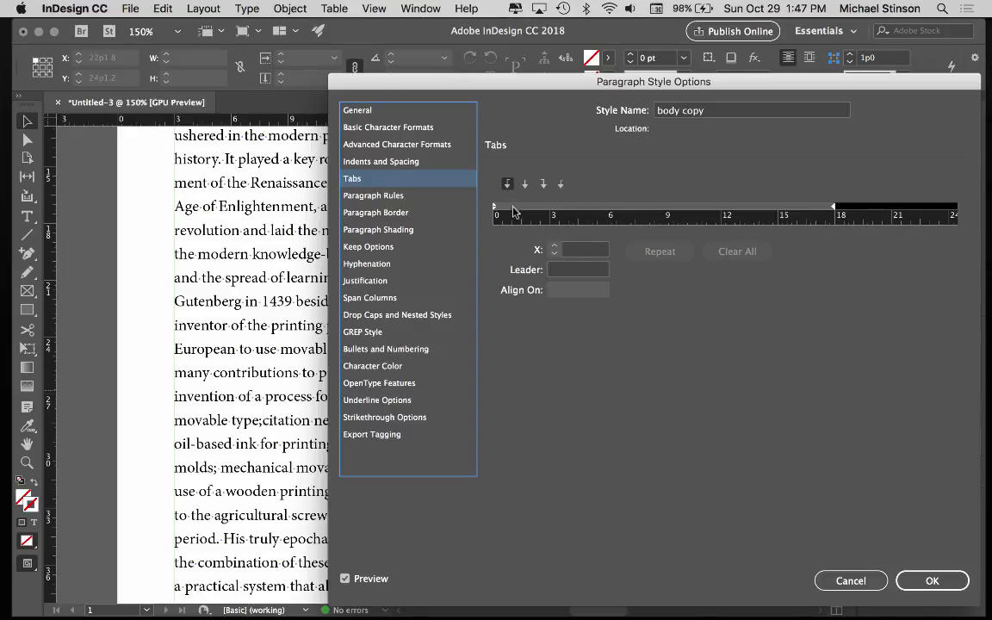
click(513, 207)
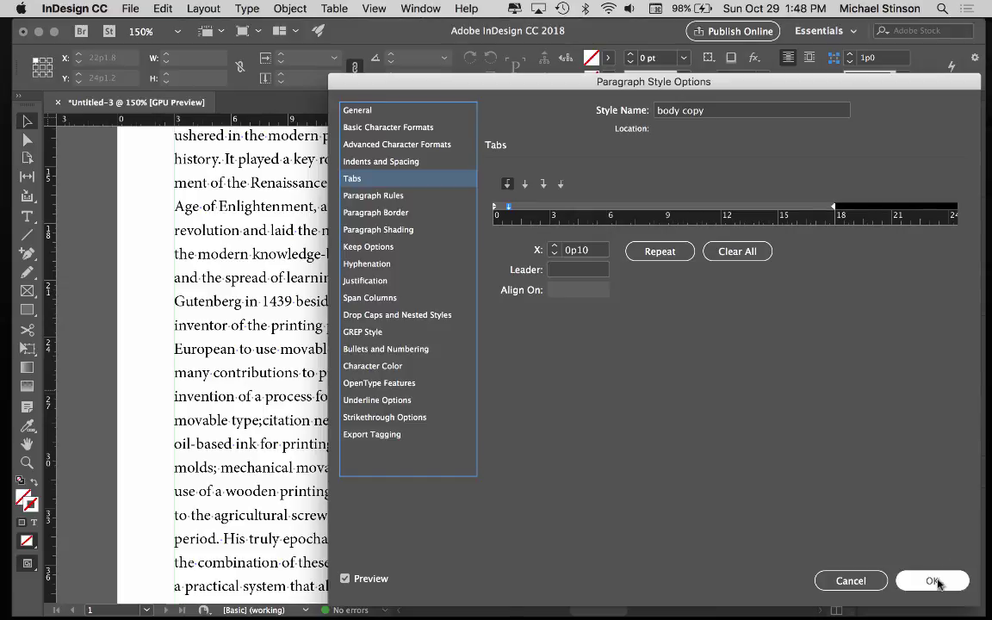
click(932, 580)
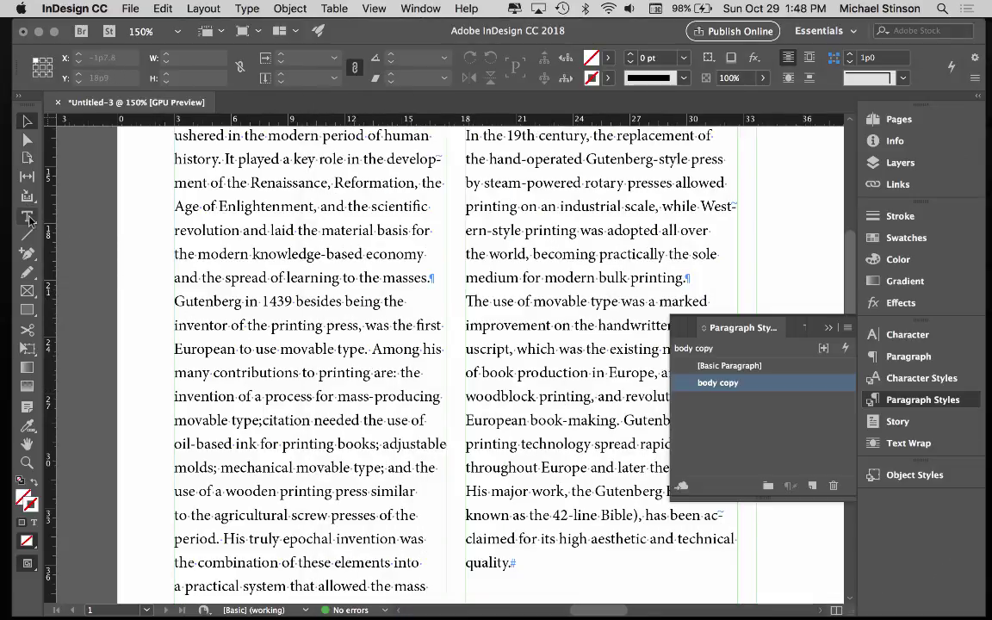
- Insert a tab before each paragraph's first word and scroll to review the indents
click(27, 217)
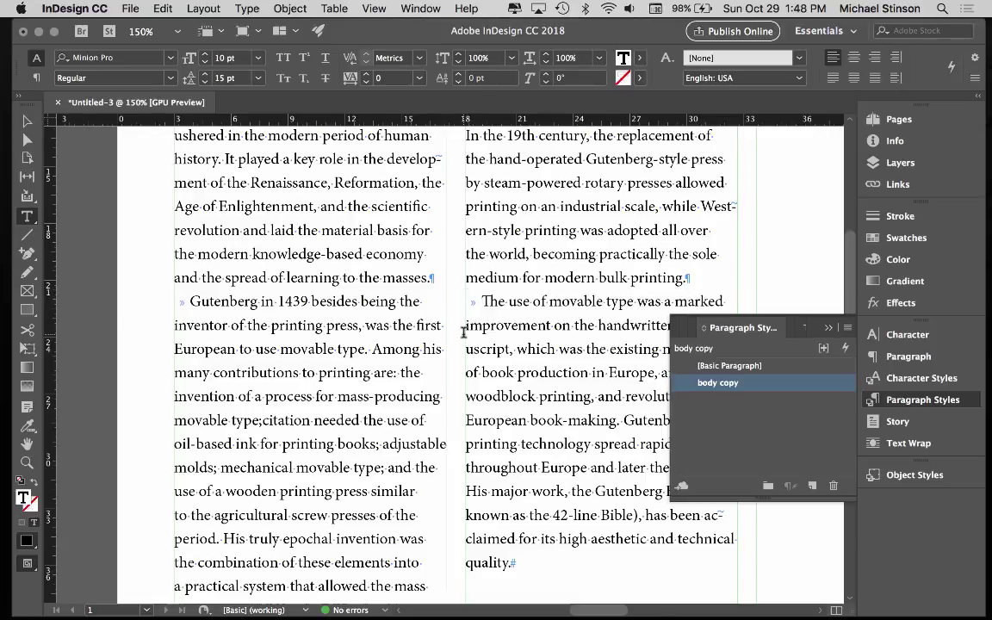
scroll(down, 3)
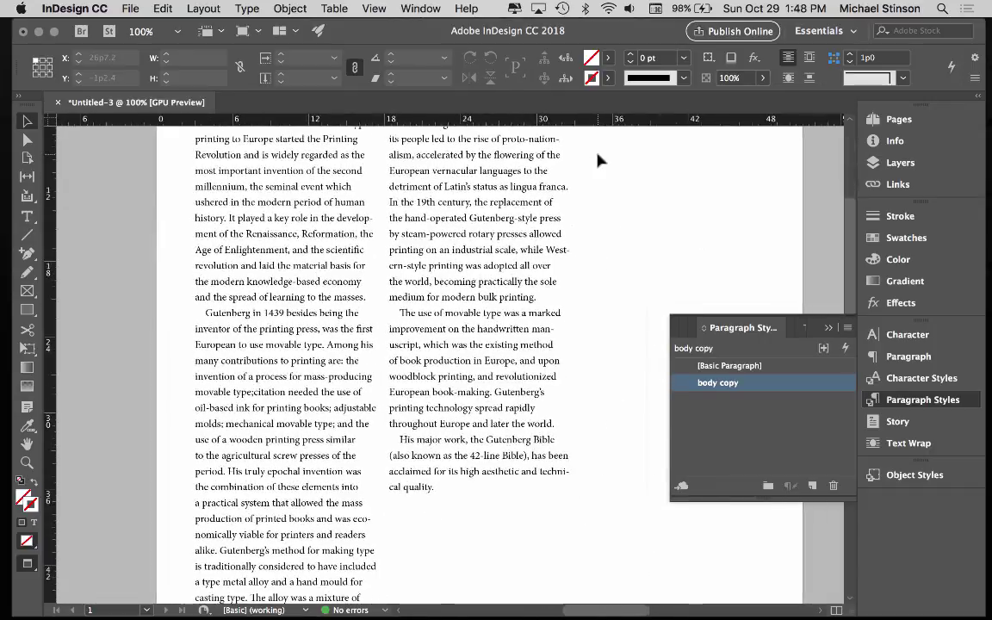
scroll(down, 3)
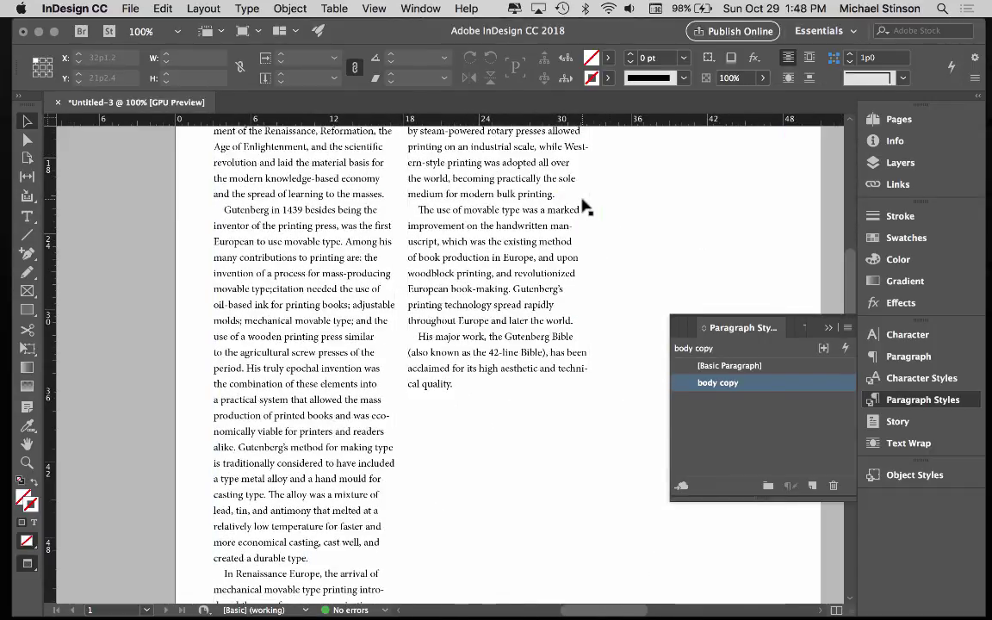